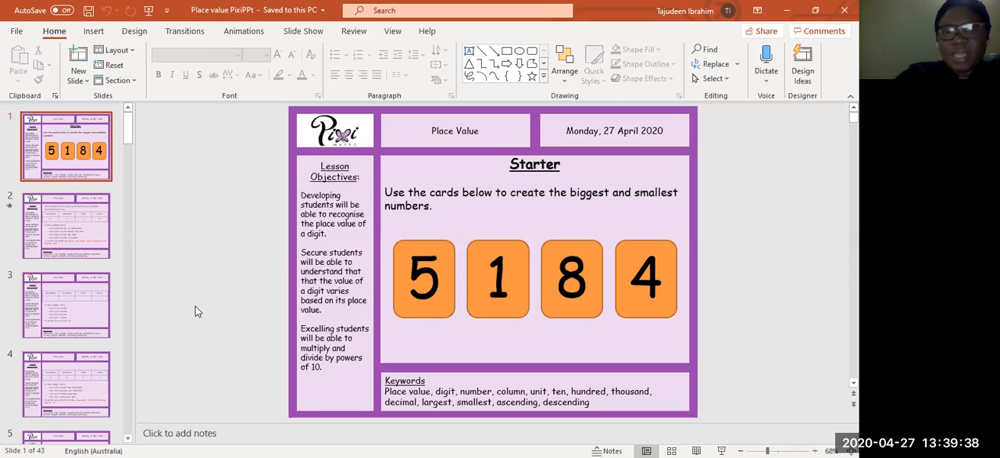
mouse_move(221, 68)
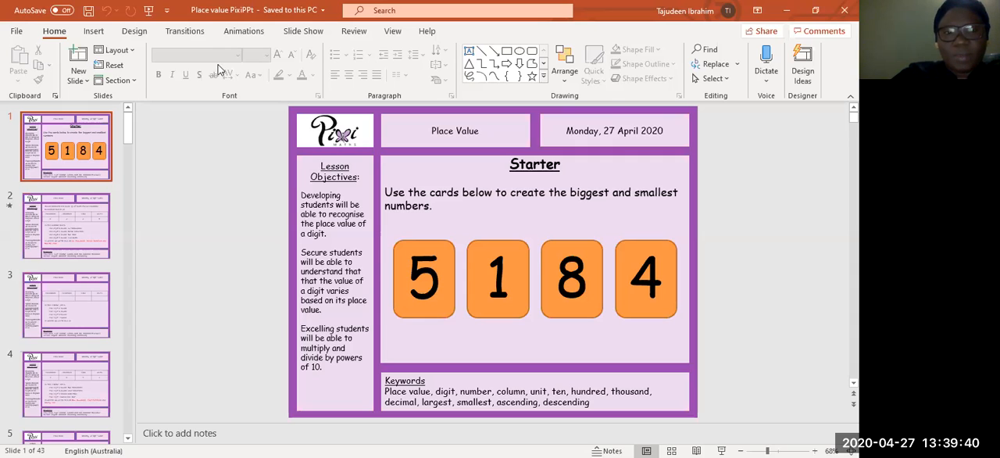
Show the 6325 digit-value slide, then move on to the 2491 example.
click(66, 225)
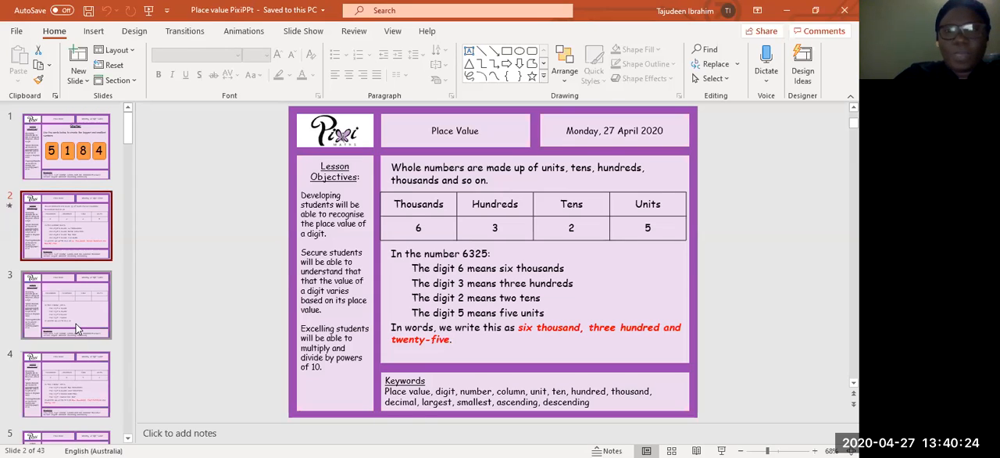
click(65, 305)
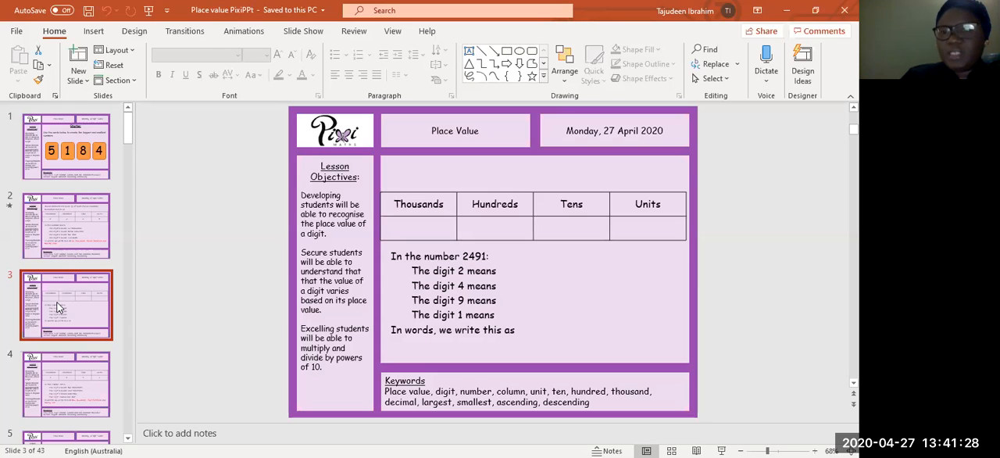
mouse_move(14, 319)
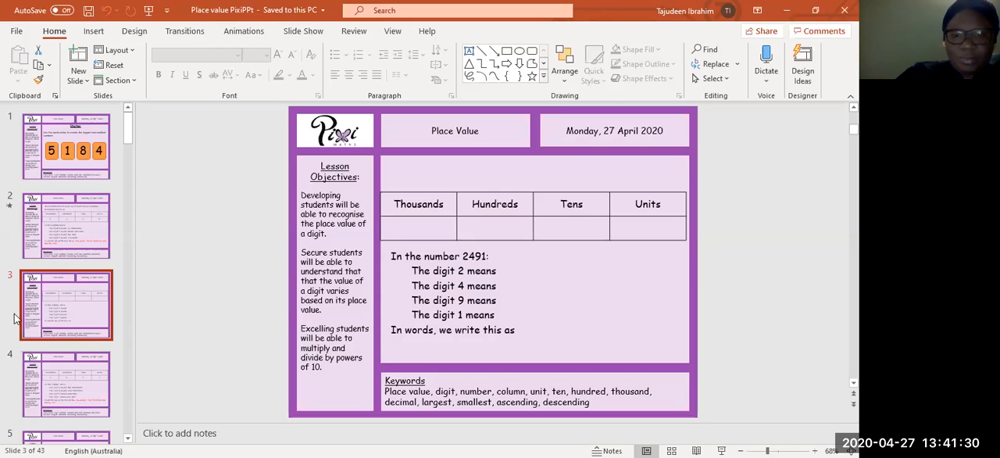
mouse_move(75, 375)
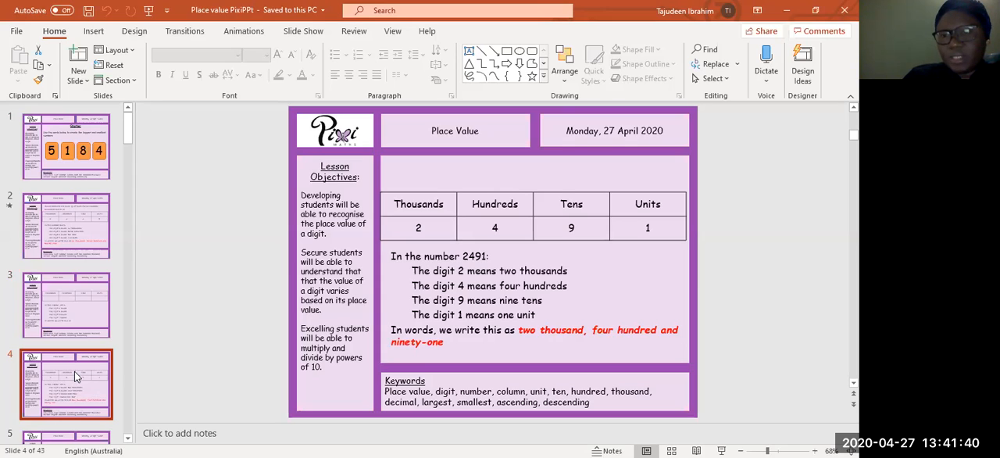
mouse_move(113, 419)
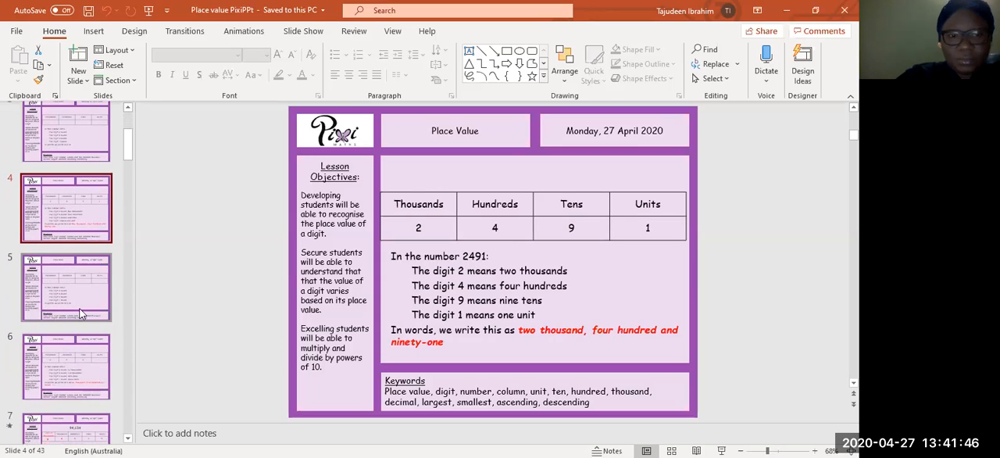
Move from the completed 2491 answers to the 6507 exercise slide.
click(65, 288)
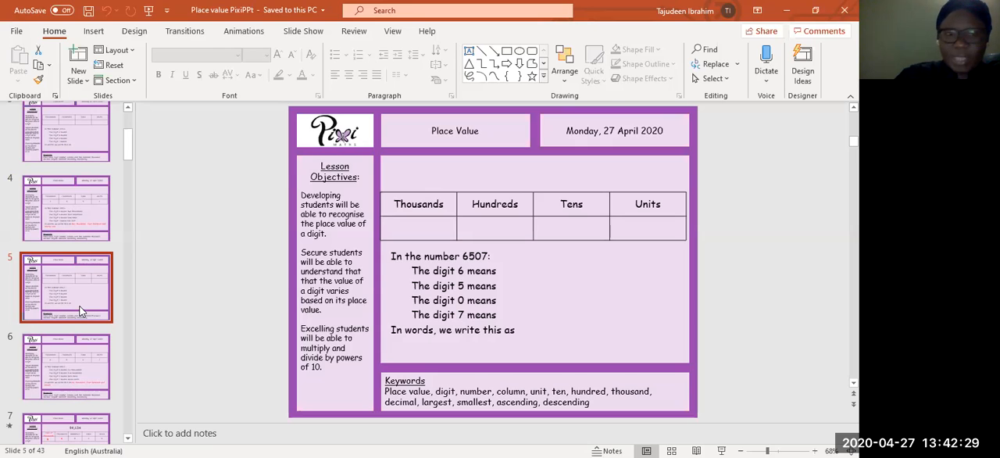
Show the completed answers for 6507, including the number in words.
click(65, 365)
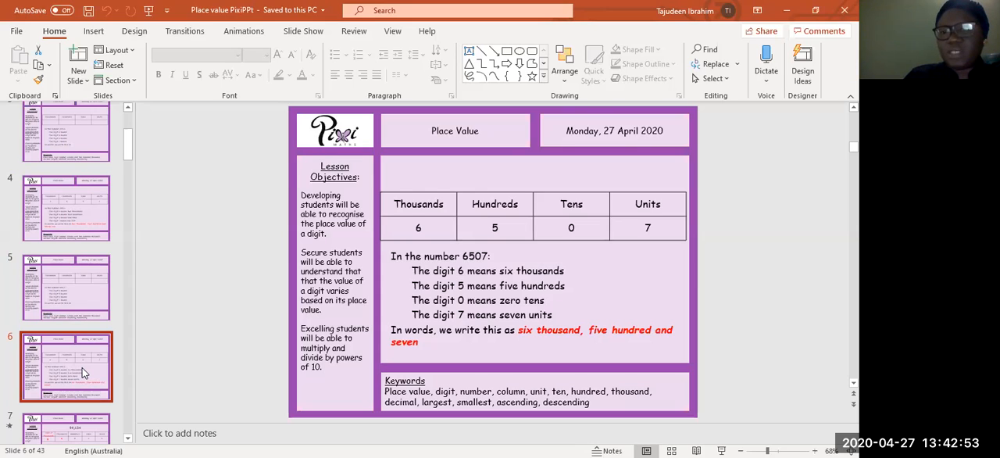
mouse_move(128, 425)
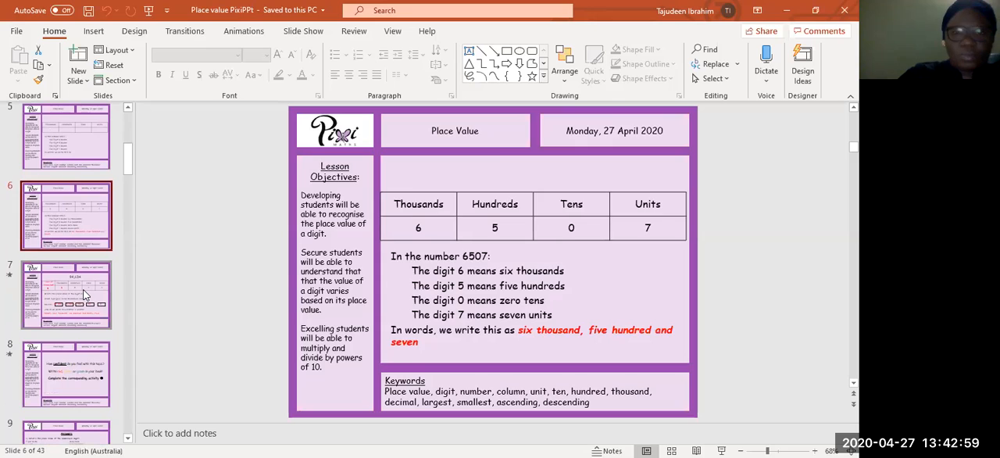
Show the 94,634 worked example with the tens of thousands column.
click(66, 294)
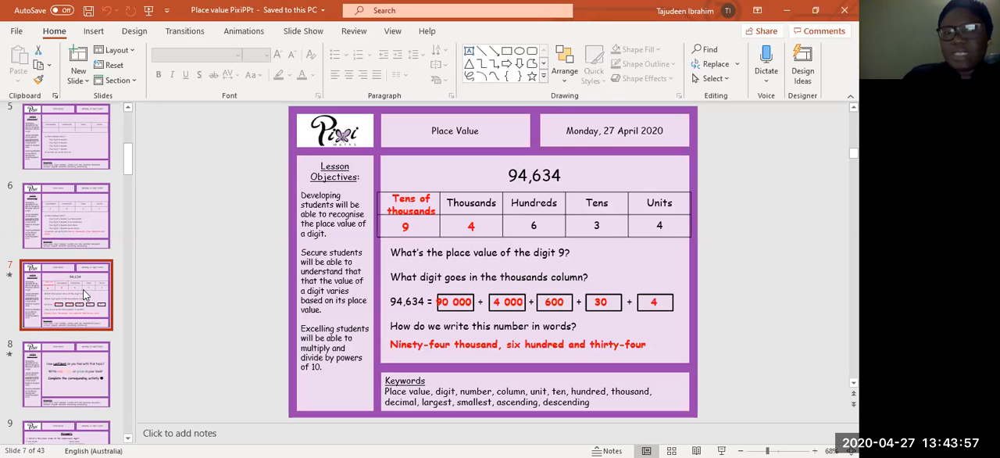
Show slide 8, the red/amber/green confidence self-assessment prompt.
click(66, 374)
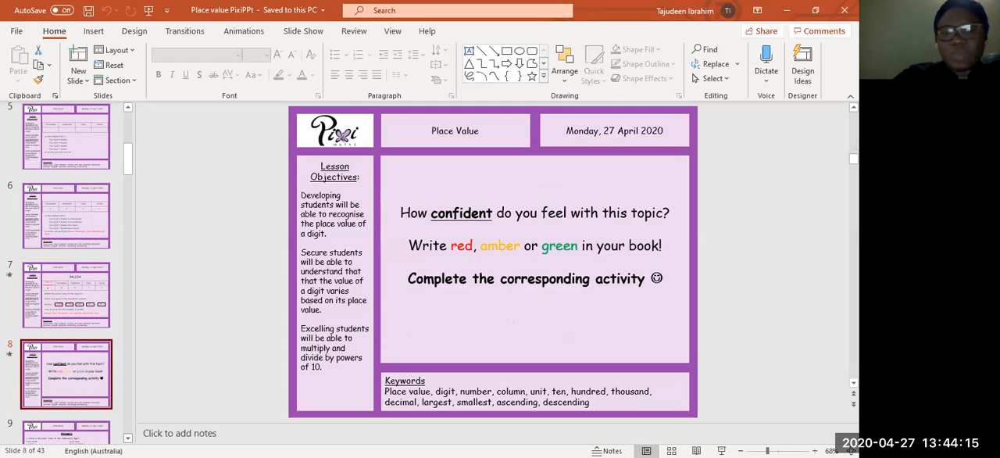
scroll(down, 3)
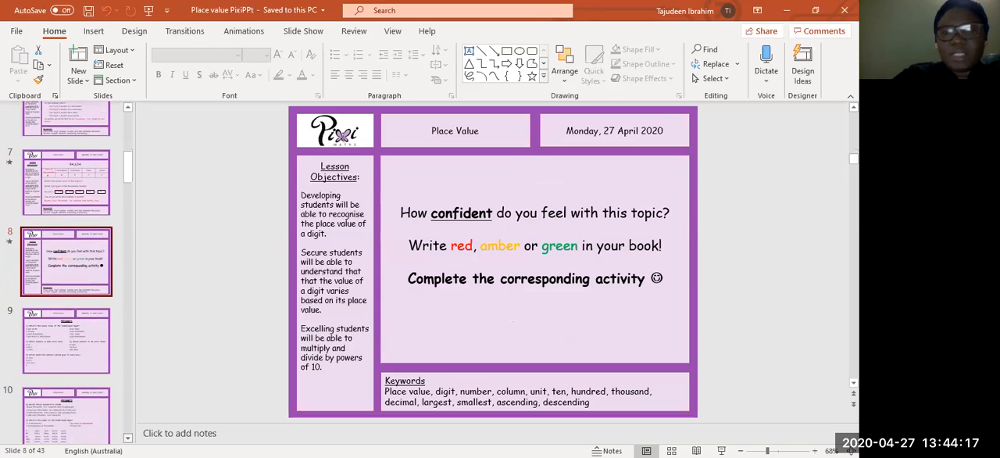
scroll(down, 3)
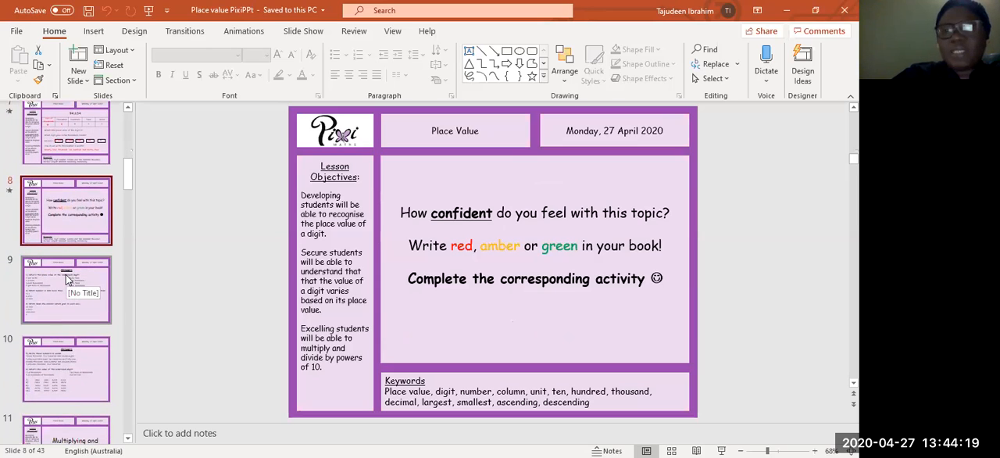
mouse_move(70, 359)
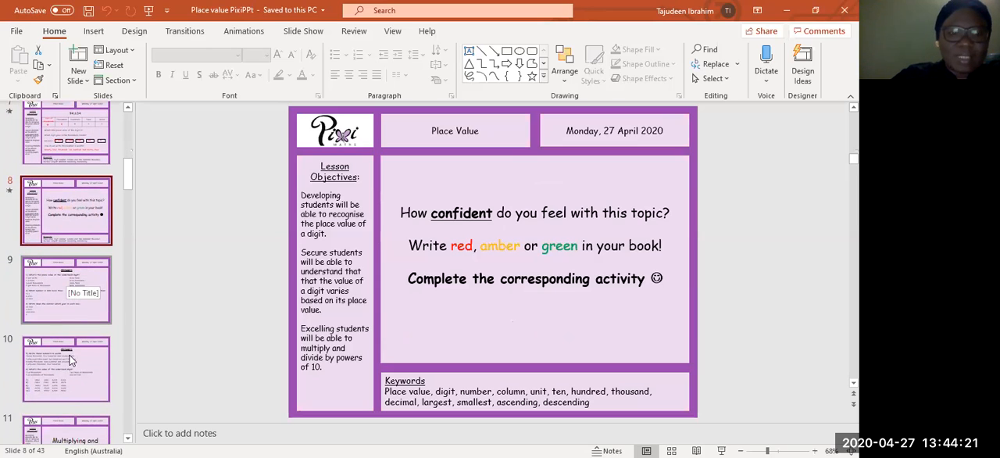